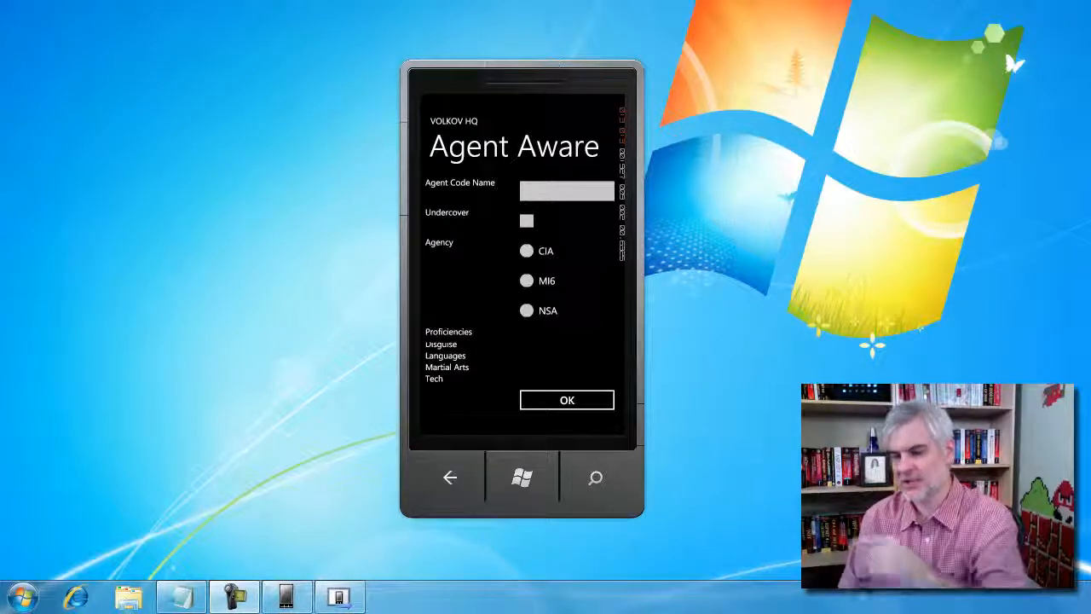
pyautogui.moveTo(394, 254)
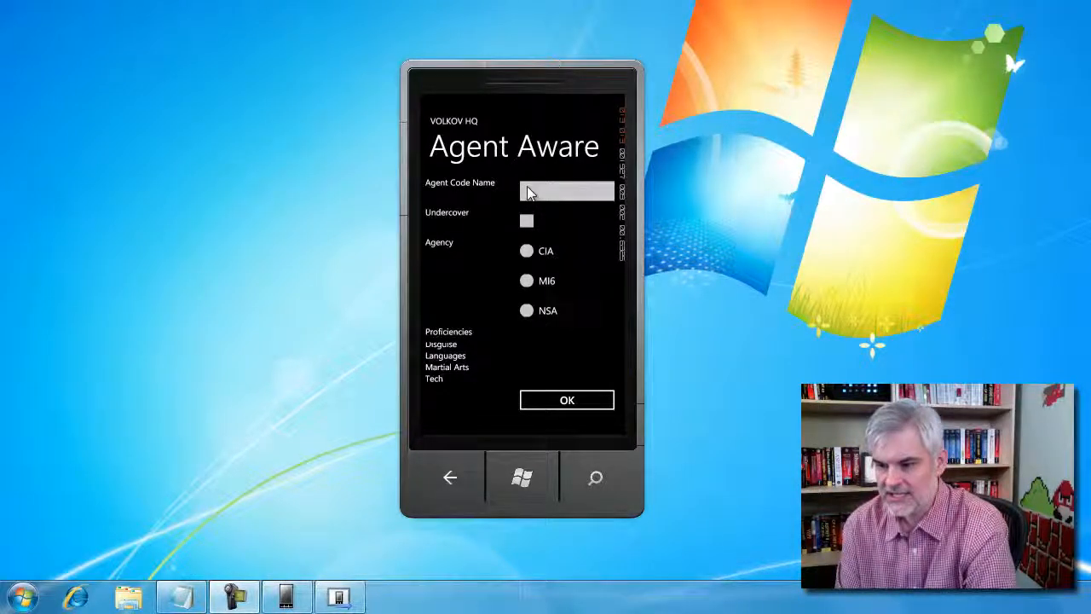
# Enter agent code name 'ghj', tick Undercover, and select MI6 with Tech proficiency.
pyautogui.click(567, 190)
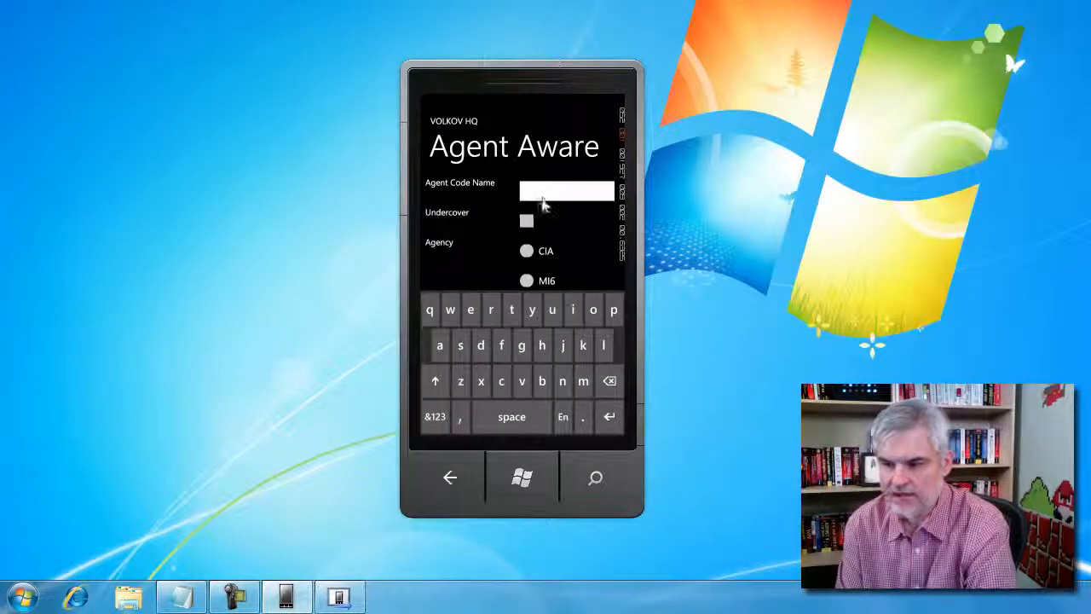
pyautogui.click(521, 345)
pyautogui.write('ghj')
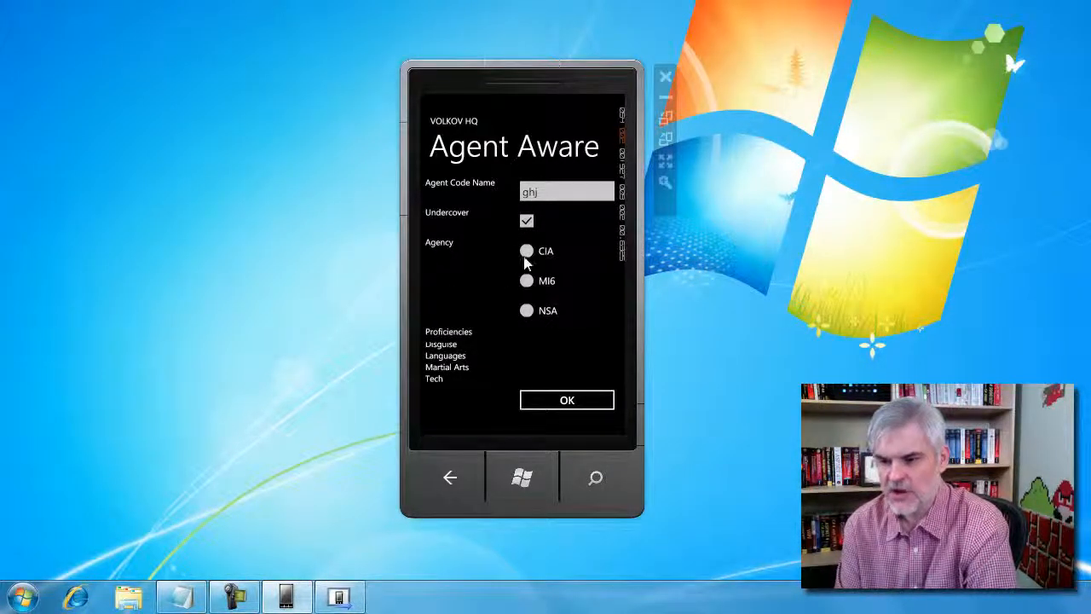
pyautogui.click(527, 280)
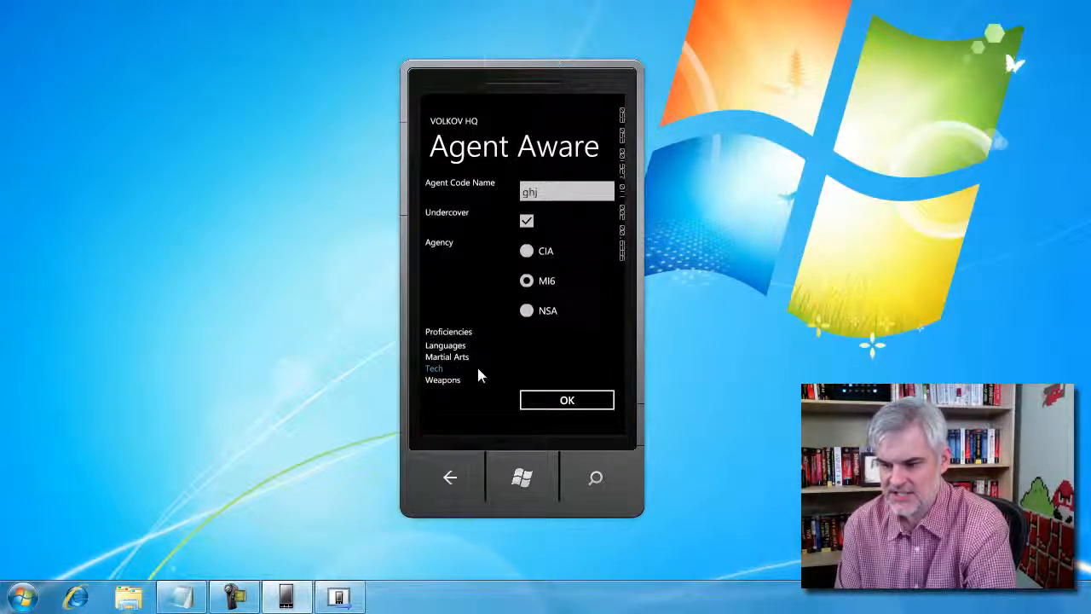
pyautogui.moveTo(561, 361)
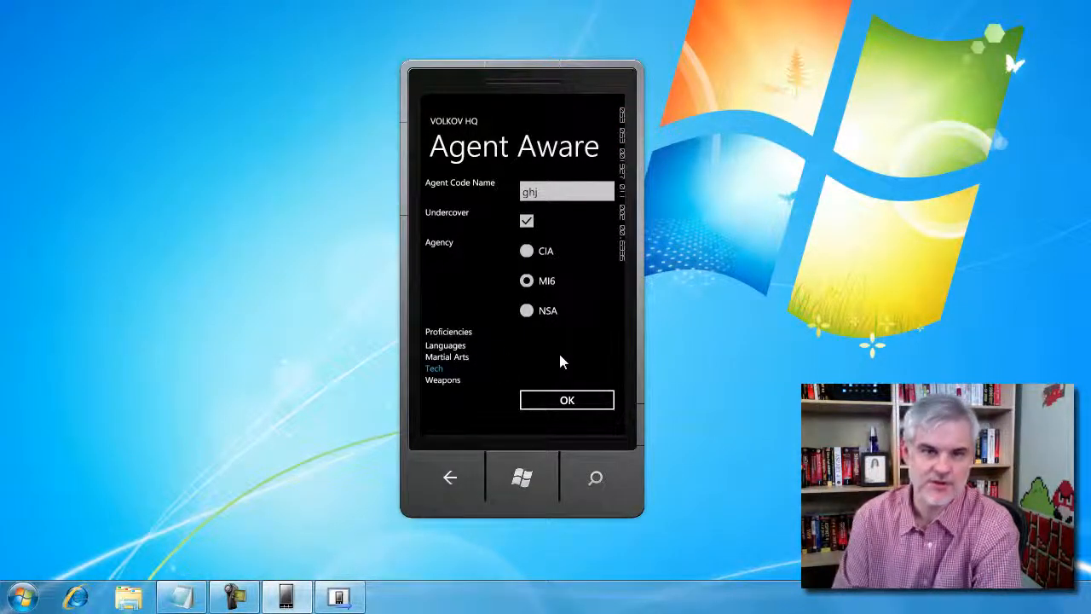
pyautogui.moveTo(566, 400)
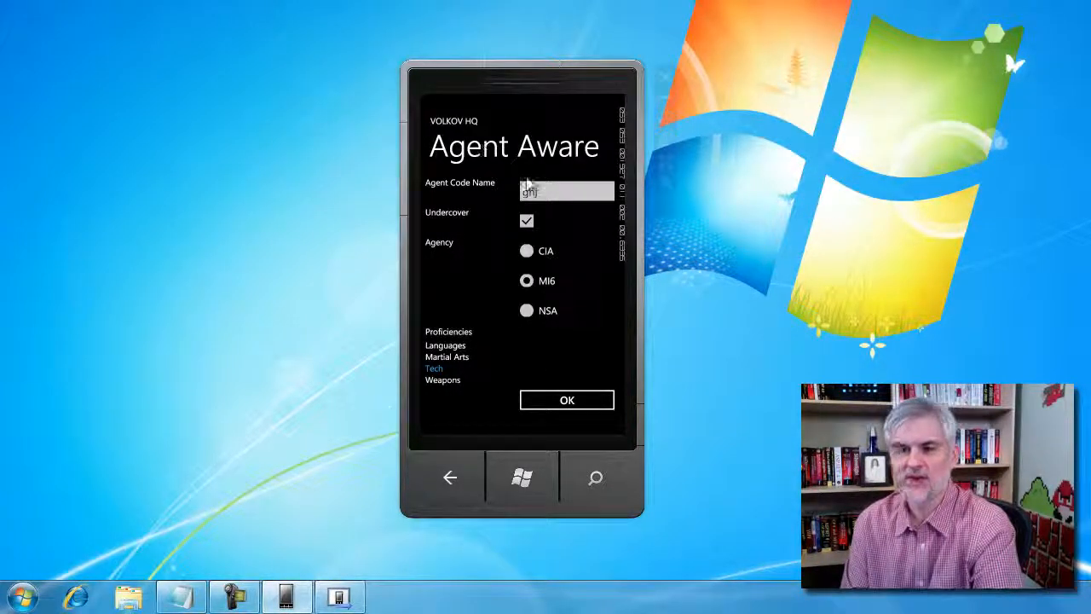
pyautogui.moveTo(584, 367)
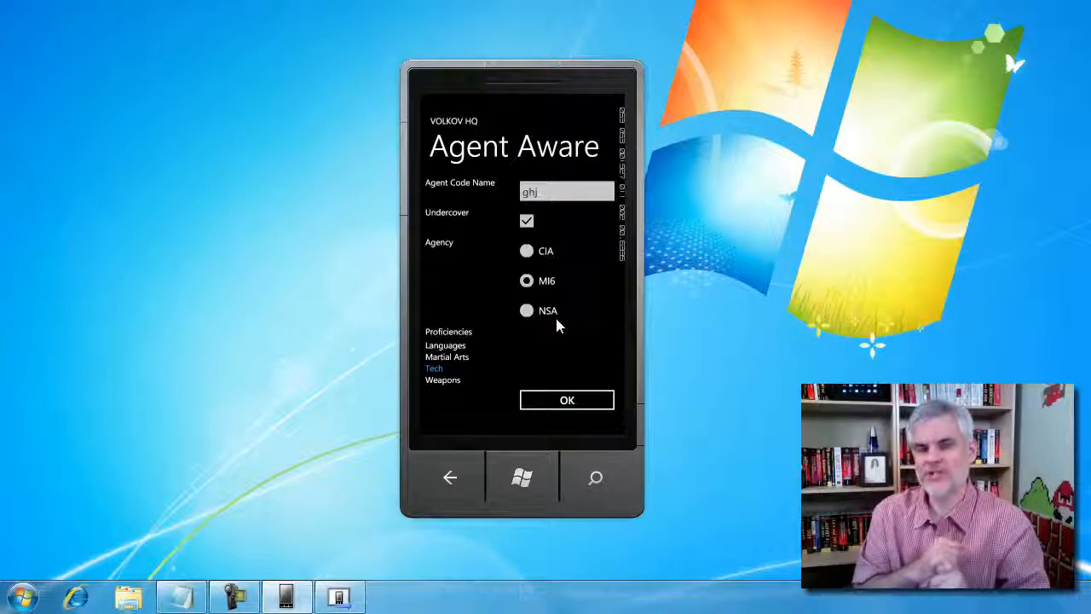
pyautogui.moveTo(479, 247)
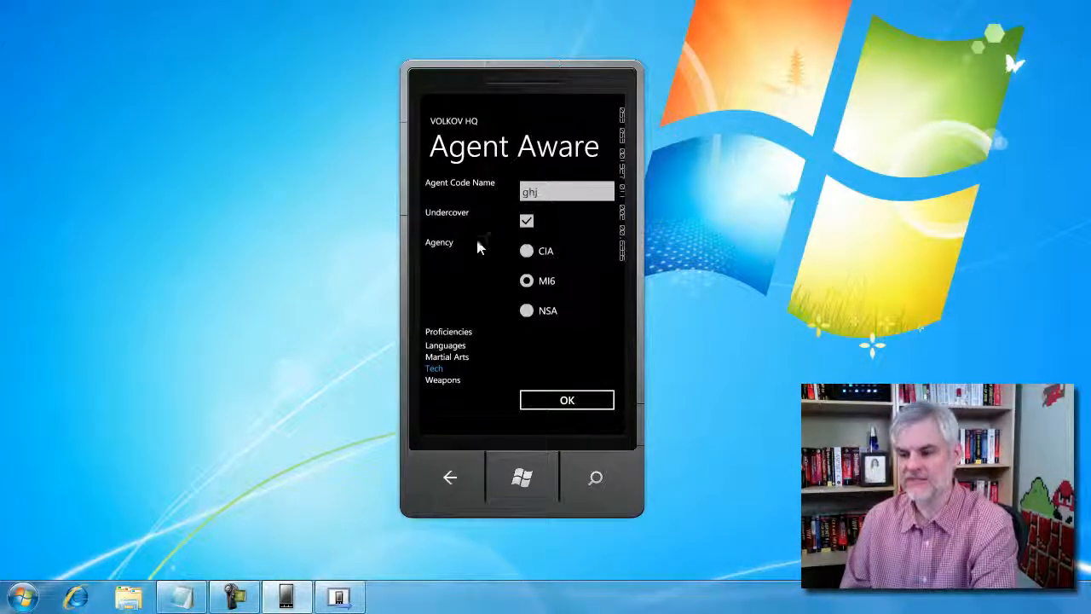
pyautogui.moveTo(567, 401)
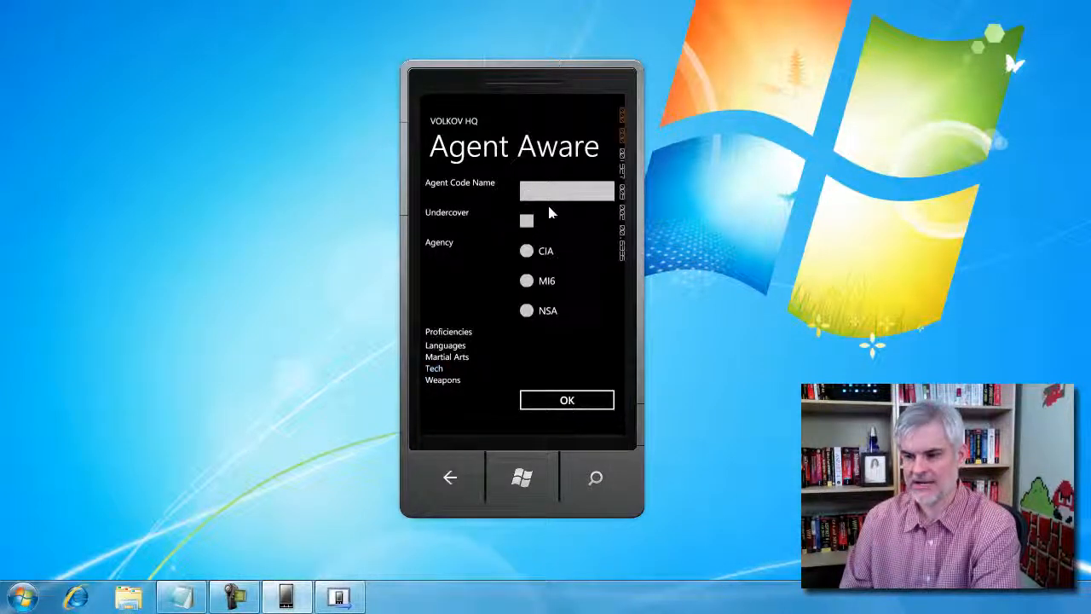
pyautogui.moveTo(473, 386)
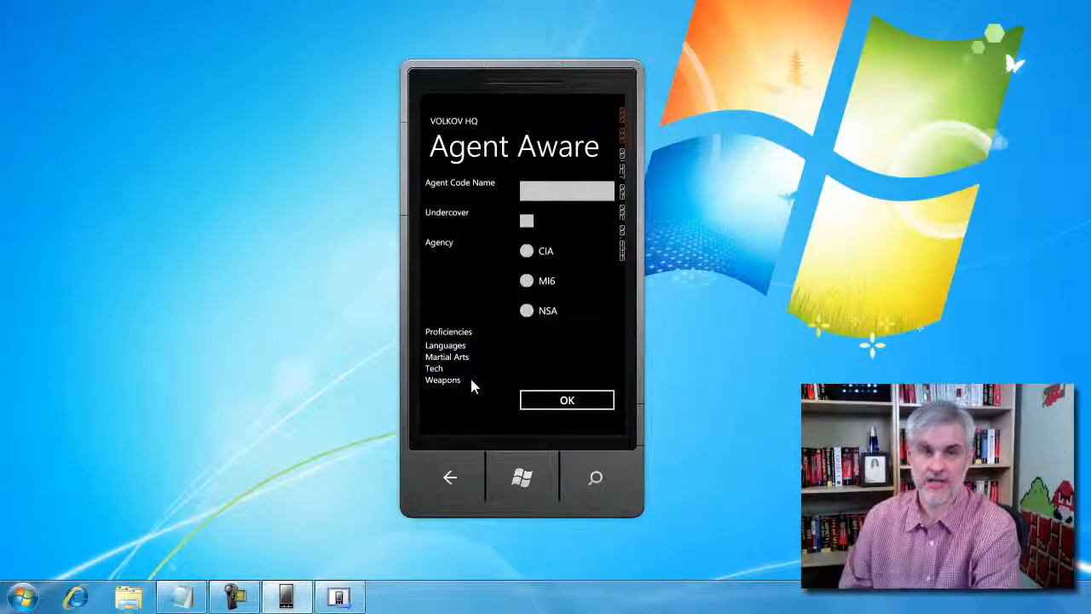